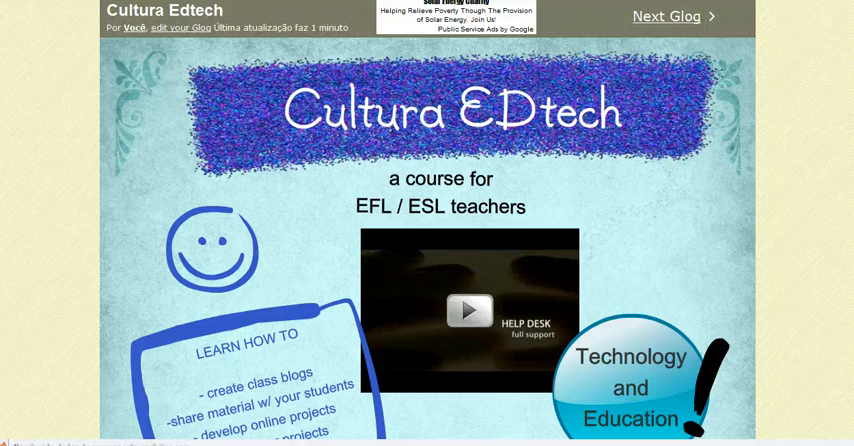
pyautogui.moveTo(818, 72)
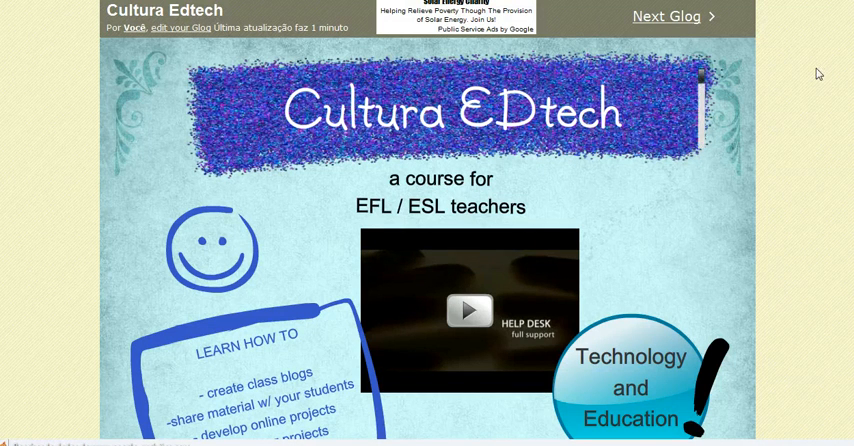
pyautogui.moveTo(818, 72)
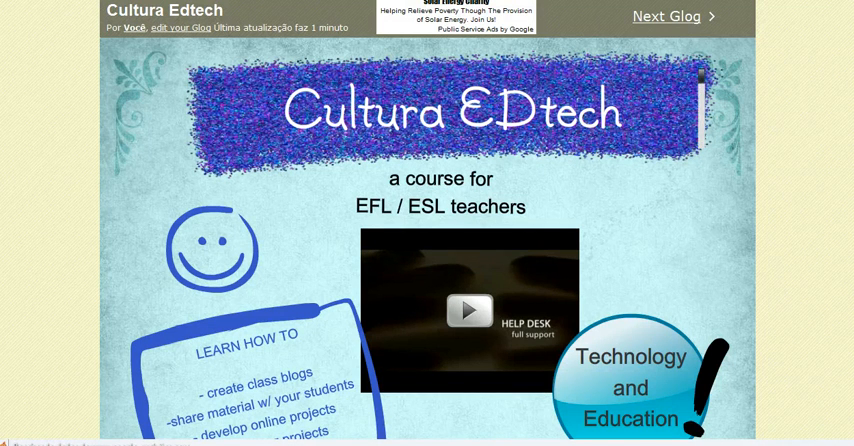
# - Scroll down the Cultura EDtech glog page toward the Share Glog options
pyautogui.scroll(-3)
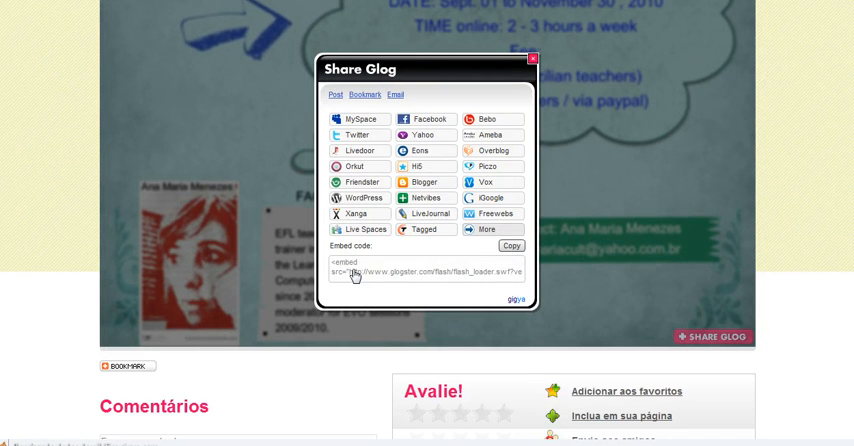
# - Select and copy the Cultura EDtech poster's embed code
pyautogui.click(514, 246)
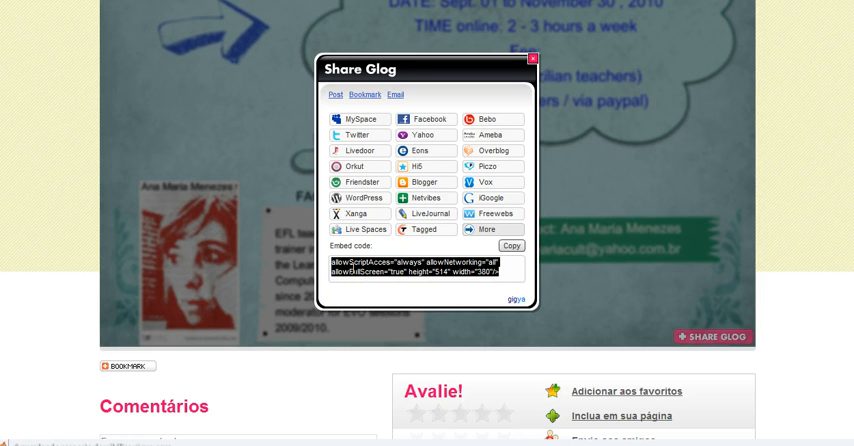
pyautogui.click(532, 58)
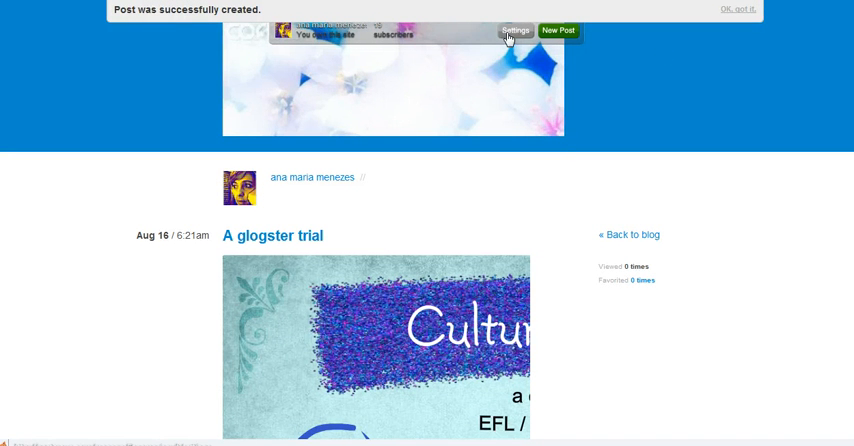
pyautogui.moveTo(532, 48)
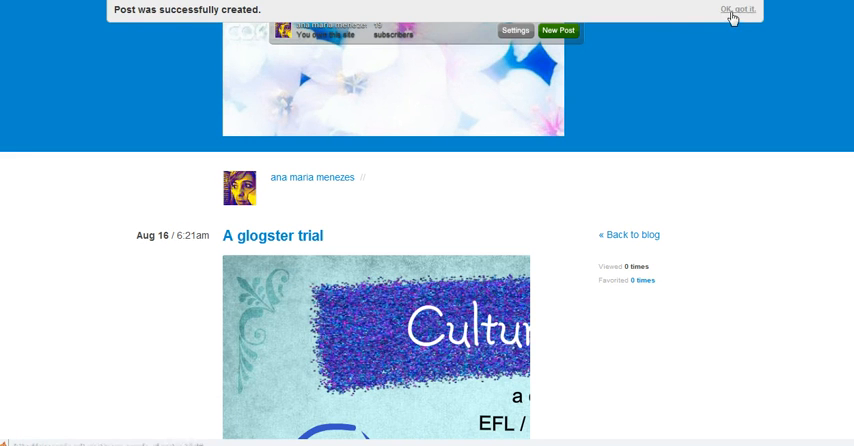
# - Acknowledge the 'Post was successfully created' banner for the earlier glogster trial post
pyautogui.click(732, 8)
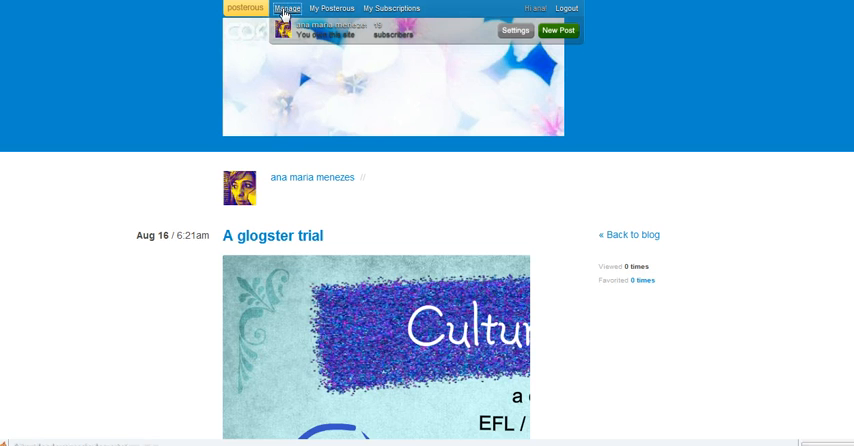
# - Go to the Posterous Manage page listing the blog's posts
pyautogui.click(288, 8)
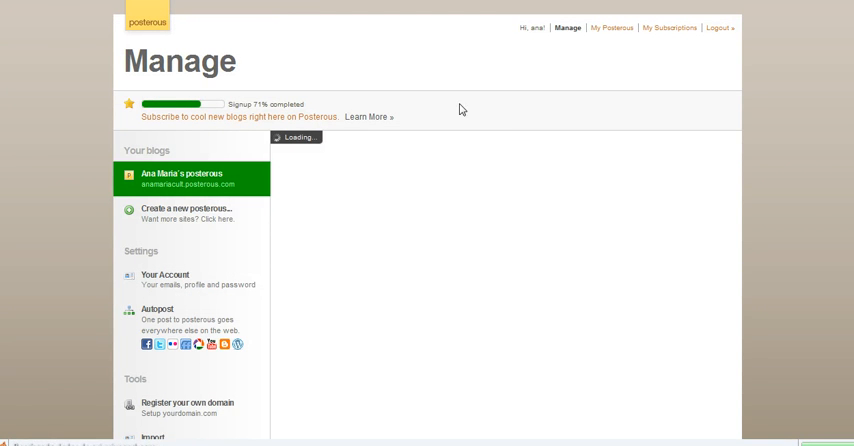
pyautogui.moveTo(764, 88)
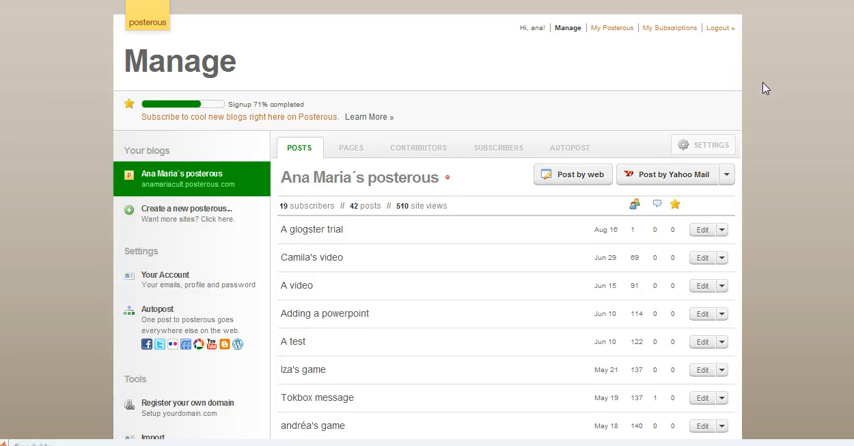
pyautogui.moveTo(636, 140)
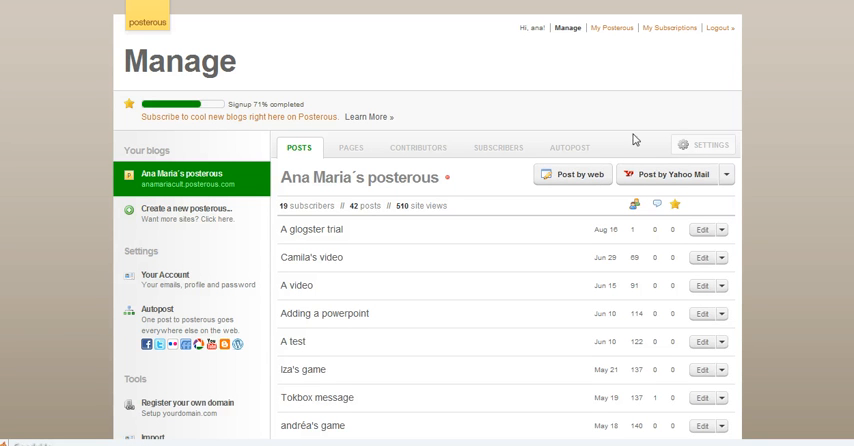
pyautogui.moveTo(568, 182)
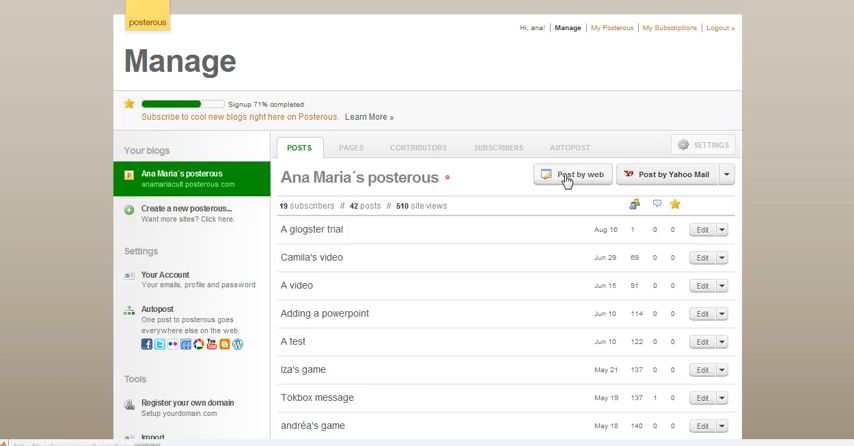
# - Start a new web post and title it 'A glogster trial 2'
pyautogui.click(572, 174)
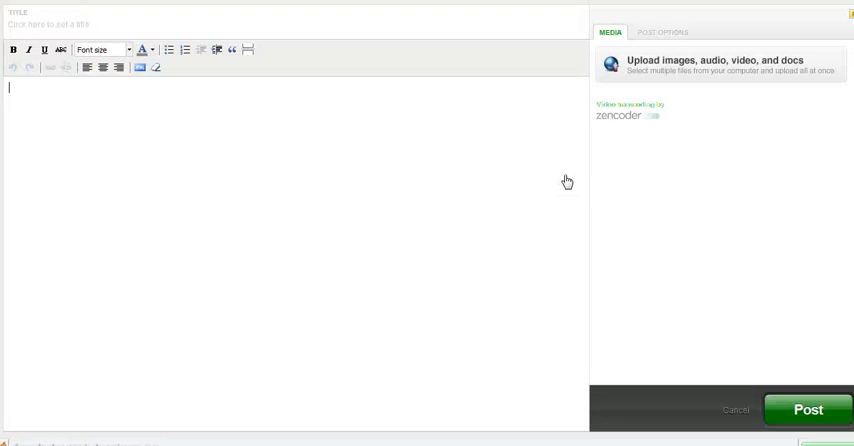
pyautogui.click(156, 22)
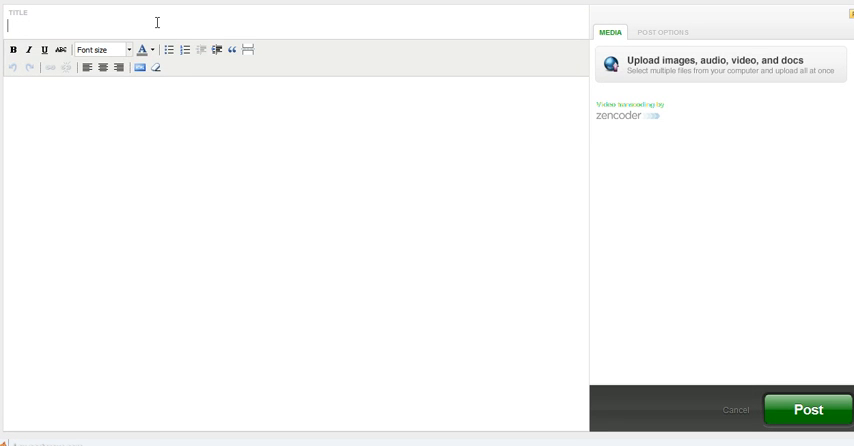
pyautogui.write('A glog')
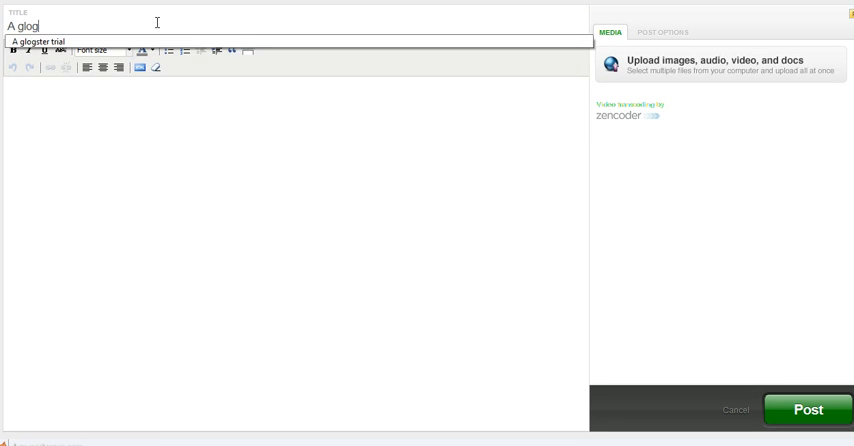
pyautogui.write('ster')
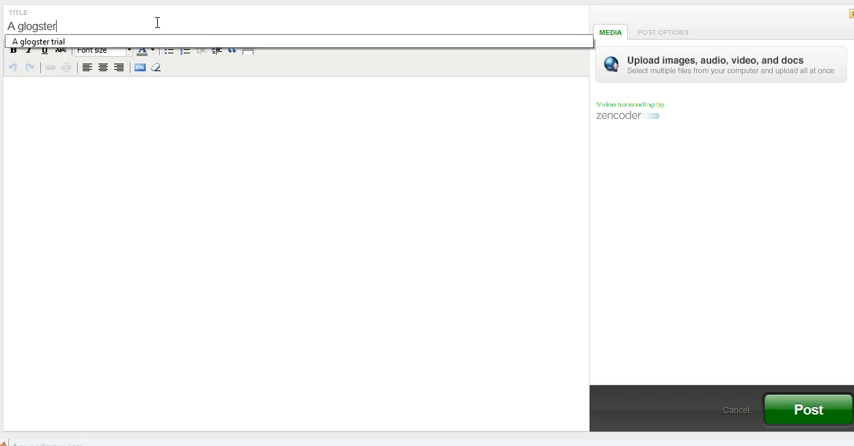
pyautogui.write('2')
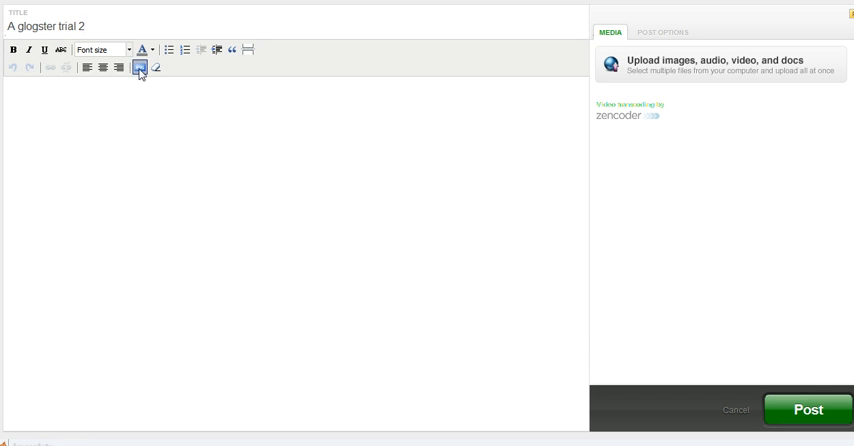
# - Paste the Glogster embed code into the post body via the HTML/embed editor
pyautogui.click(140, 68)
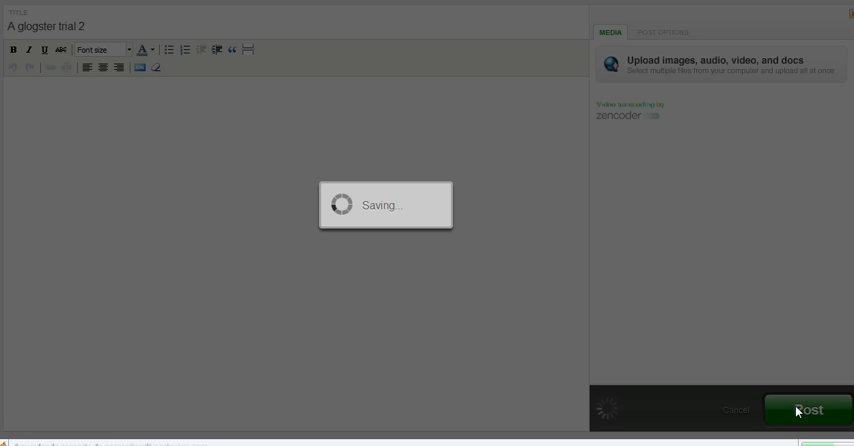
# - Publish 'A glogster trial 2' and view the embedded Cultura EDtech glog in the post
pyautogui.click(808, 408)
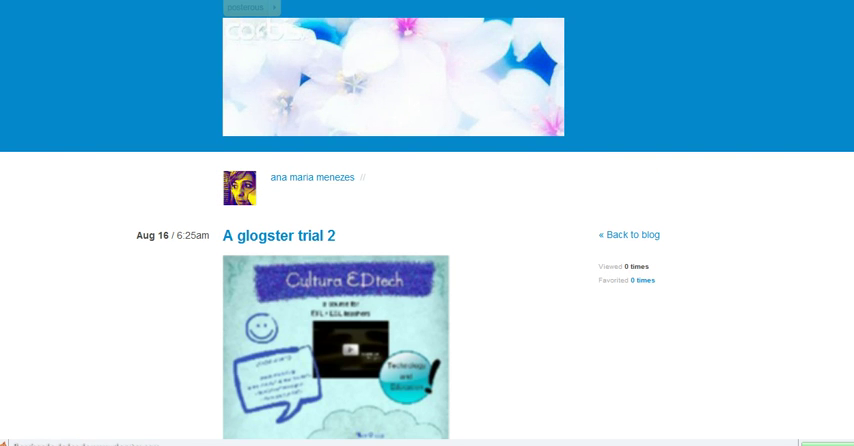
pyautogui.scroll(-3)
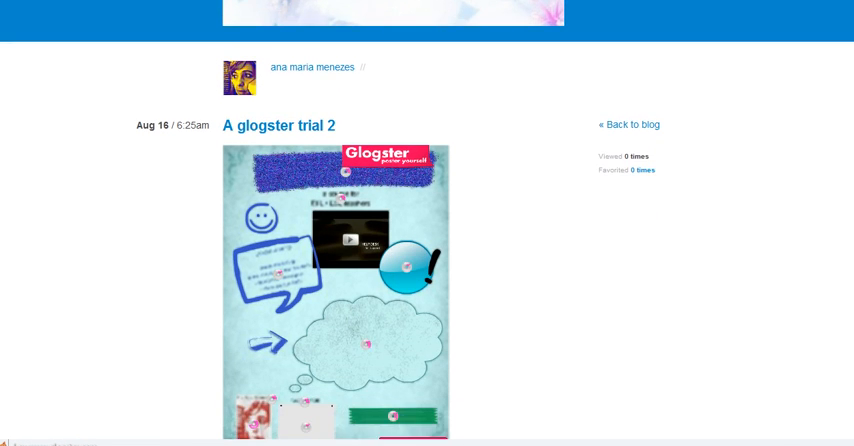
pyautogui.scroll(-3)
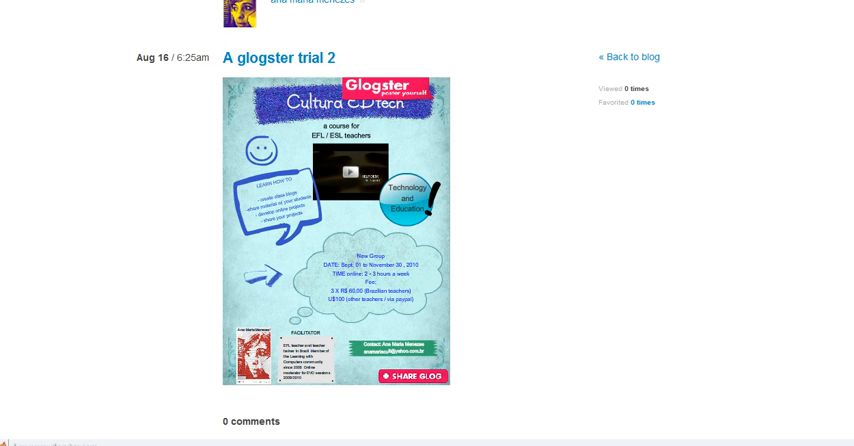